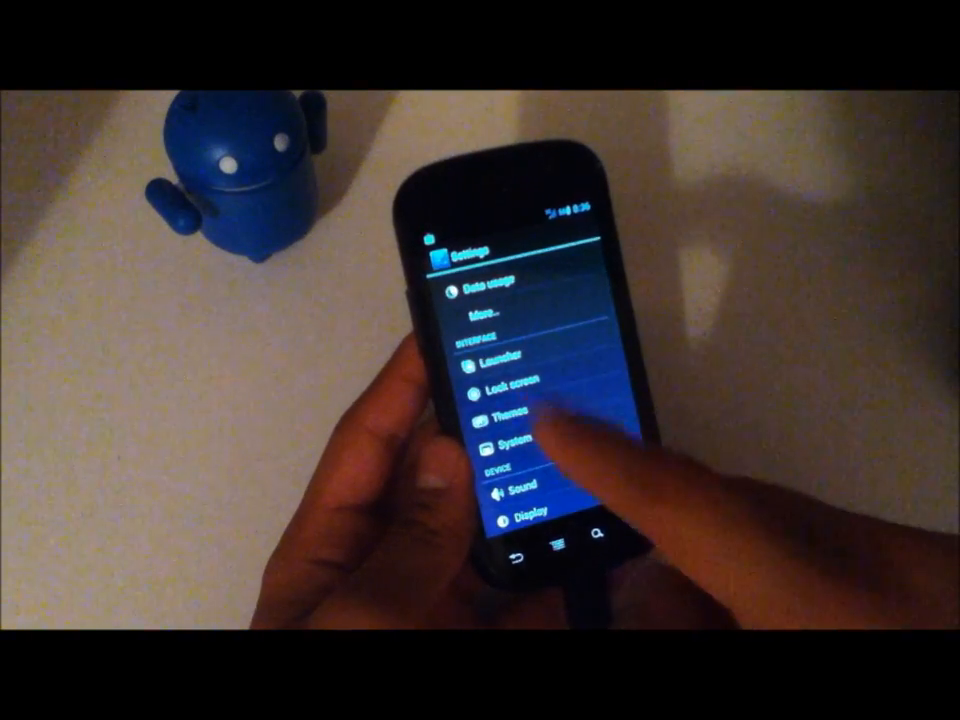
- Browse the launcher preferences, then return to the main settings list
click(505, 363)
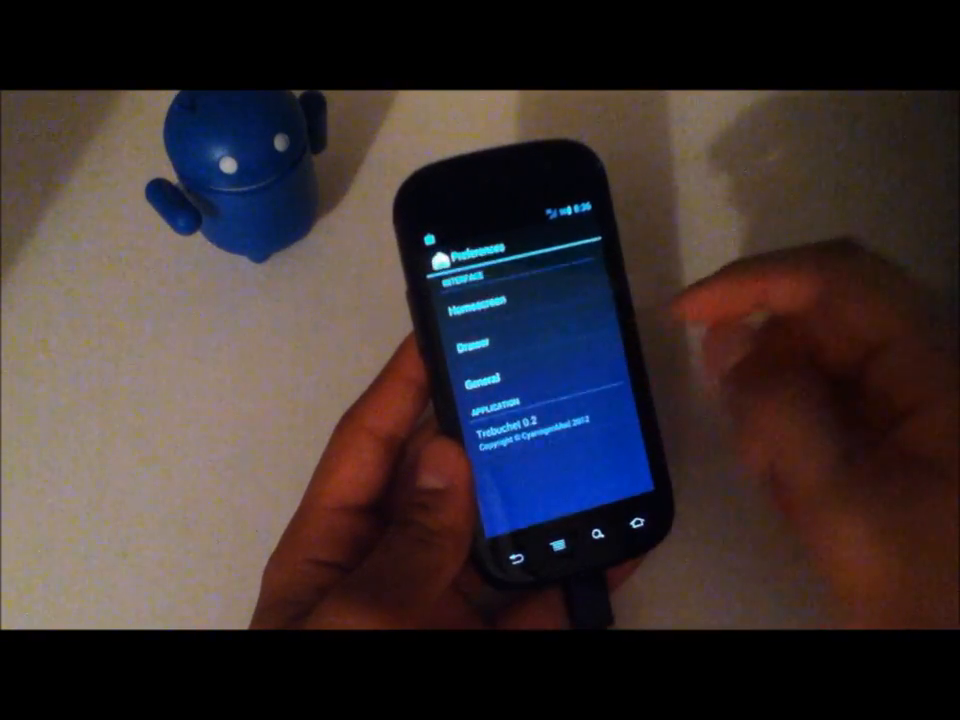
click(480, 300)
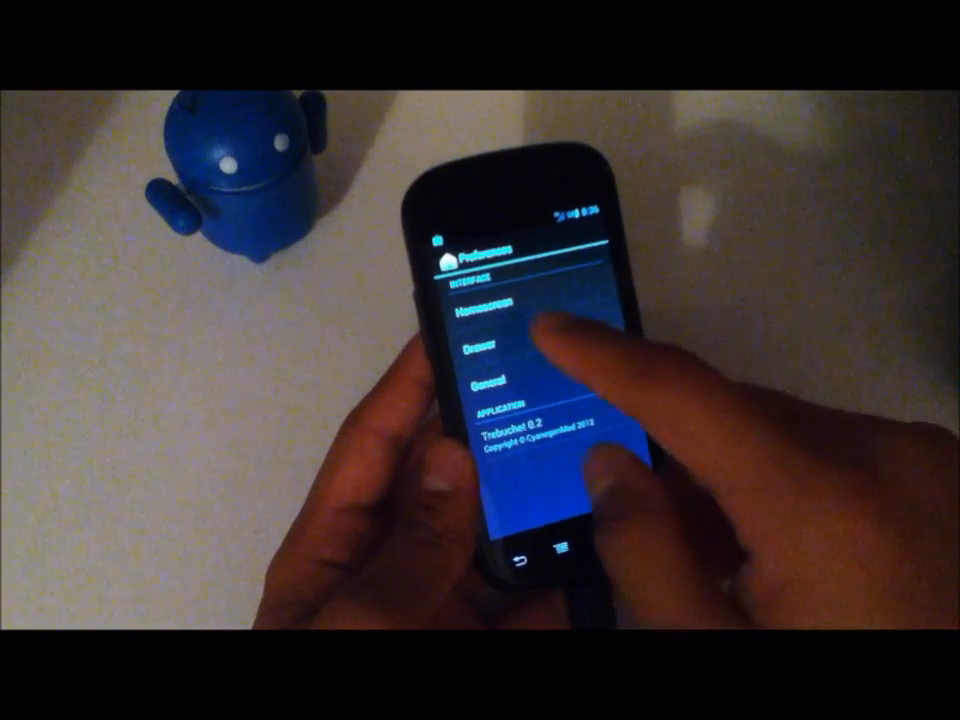
click(483, 350)
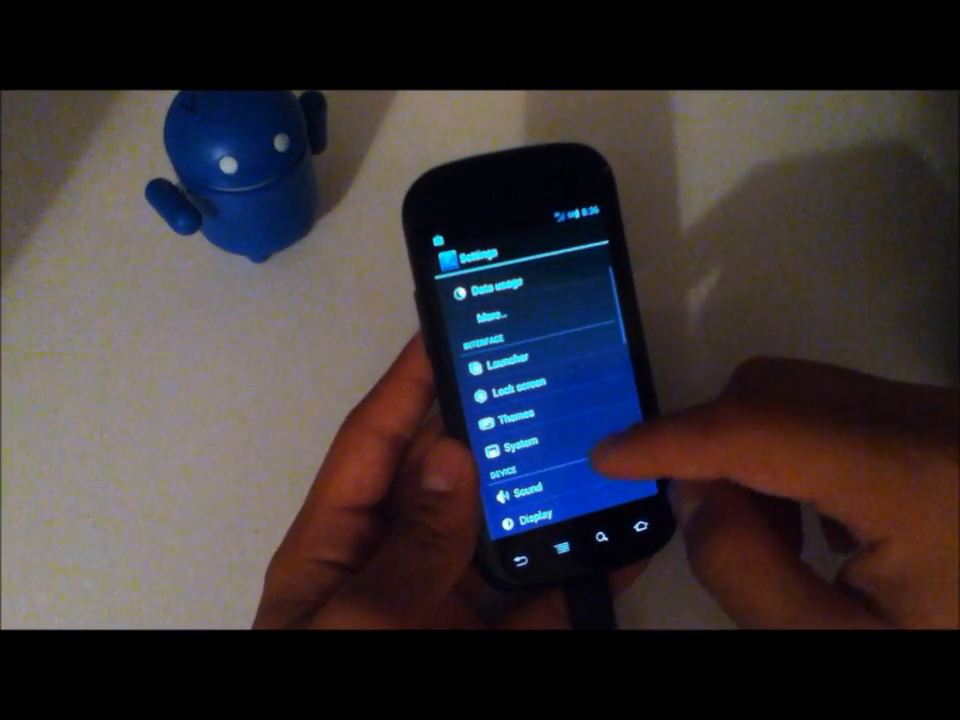
- View lock screen settings, then go to System's notification drawer widget buttons
click(520, 388)
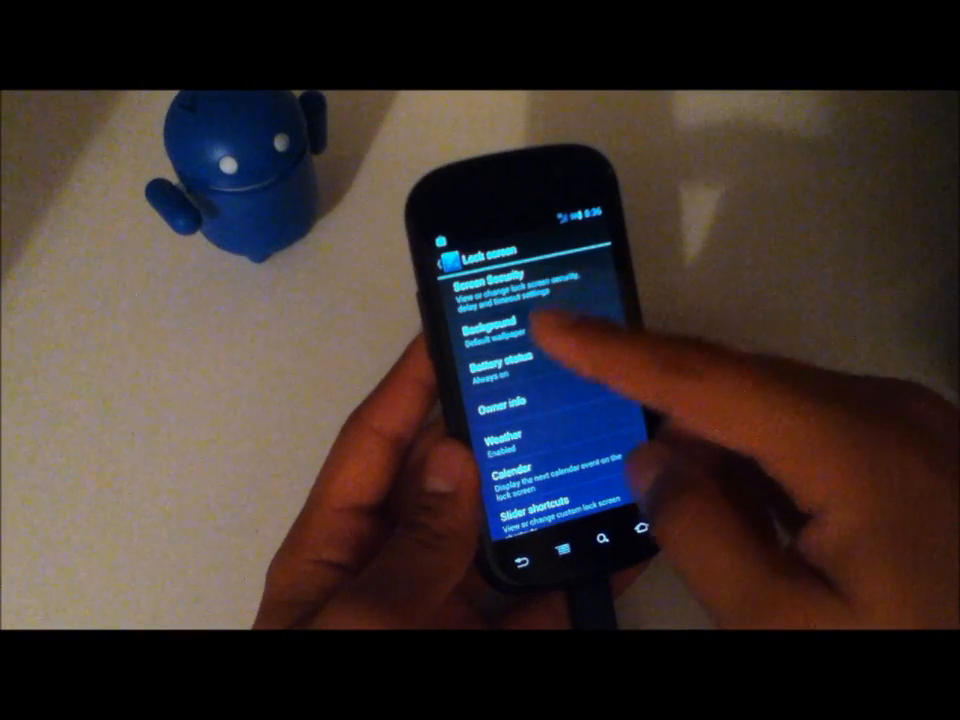
click(505, 330)
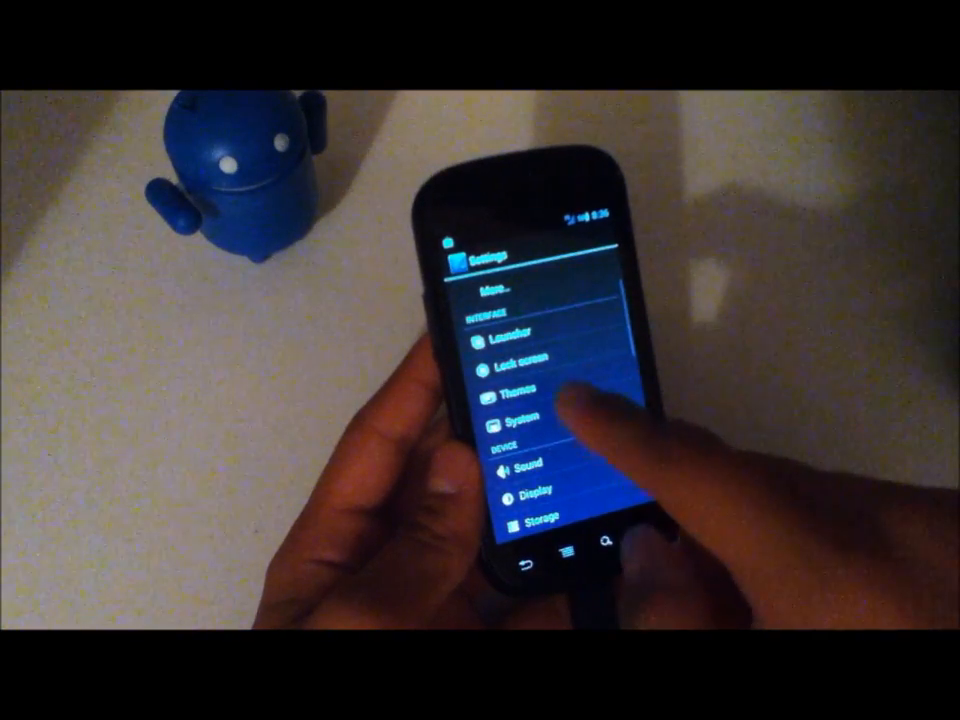
click(519, 394)
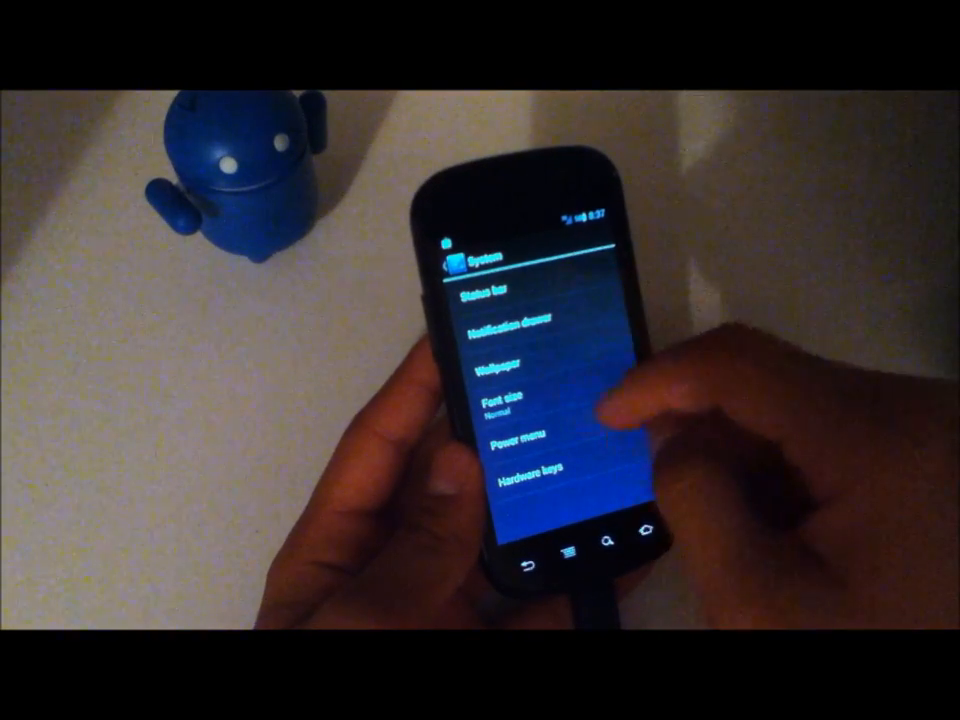
click(520, 326)
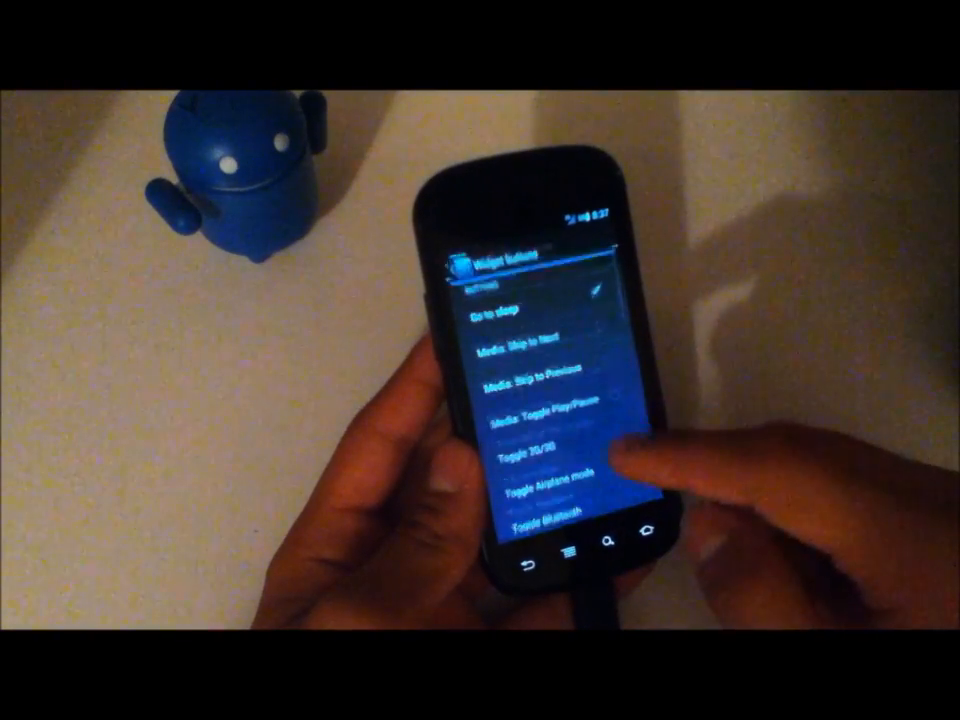
- Scroll down through the widget buttons list of toggle actions
scroll(down, 3)
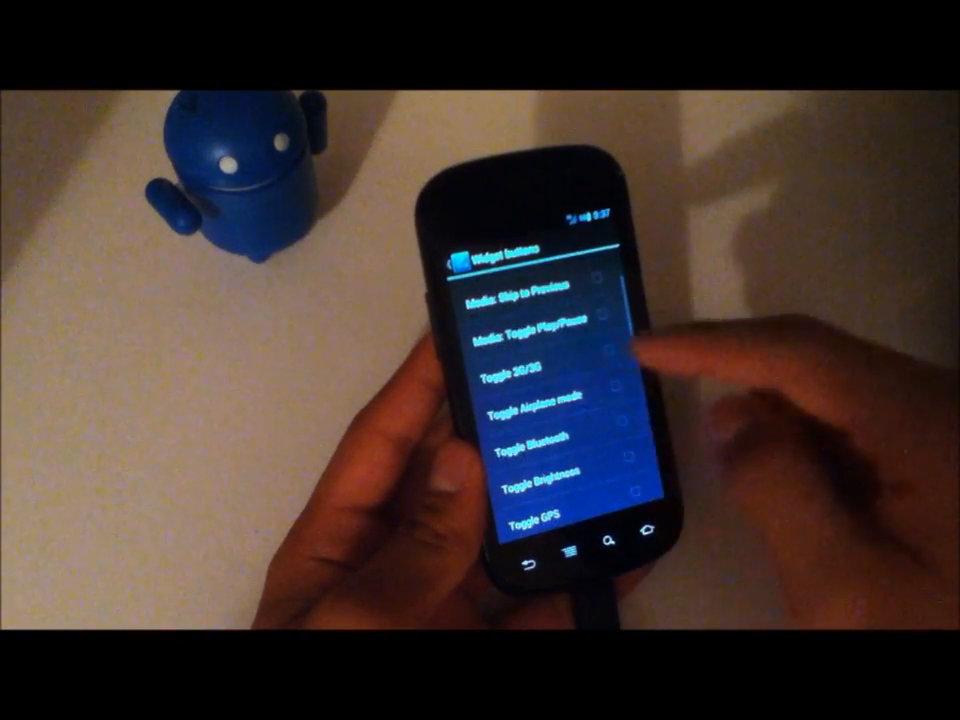
scroll(down, 3)
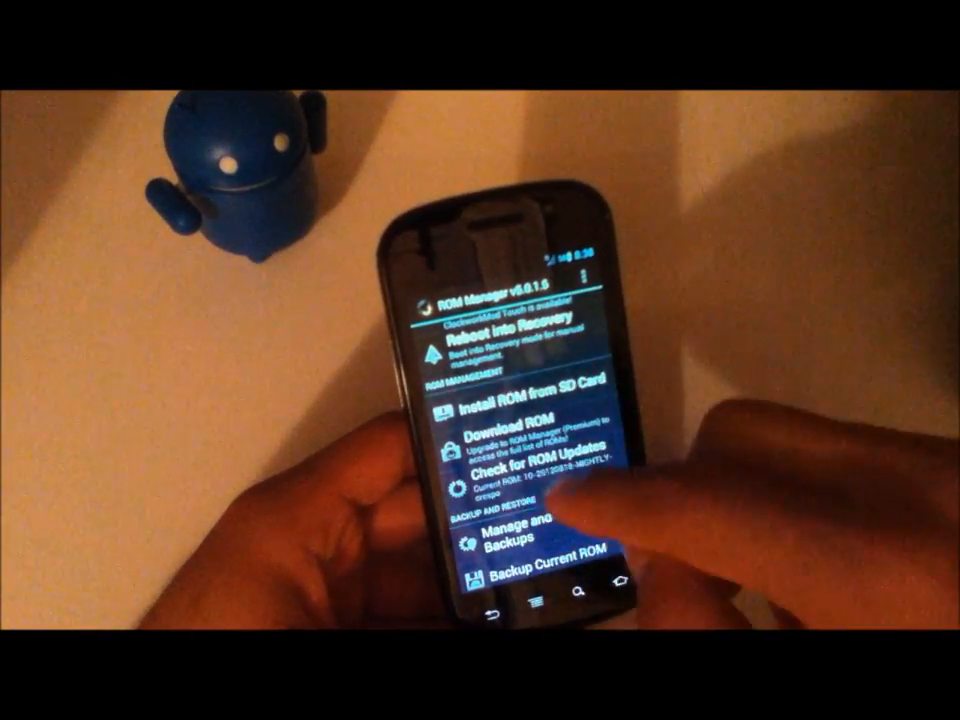
- Request a reboot into ClockworkMod Recovery from ROM Manager's options
scroll(up, 3)
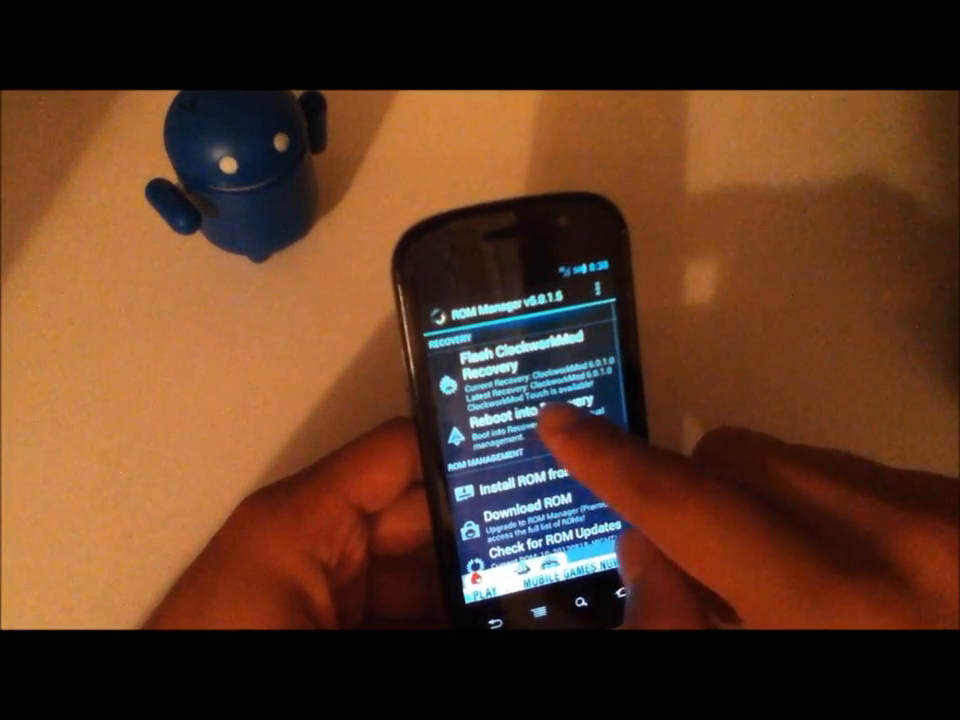
click(527, 421)
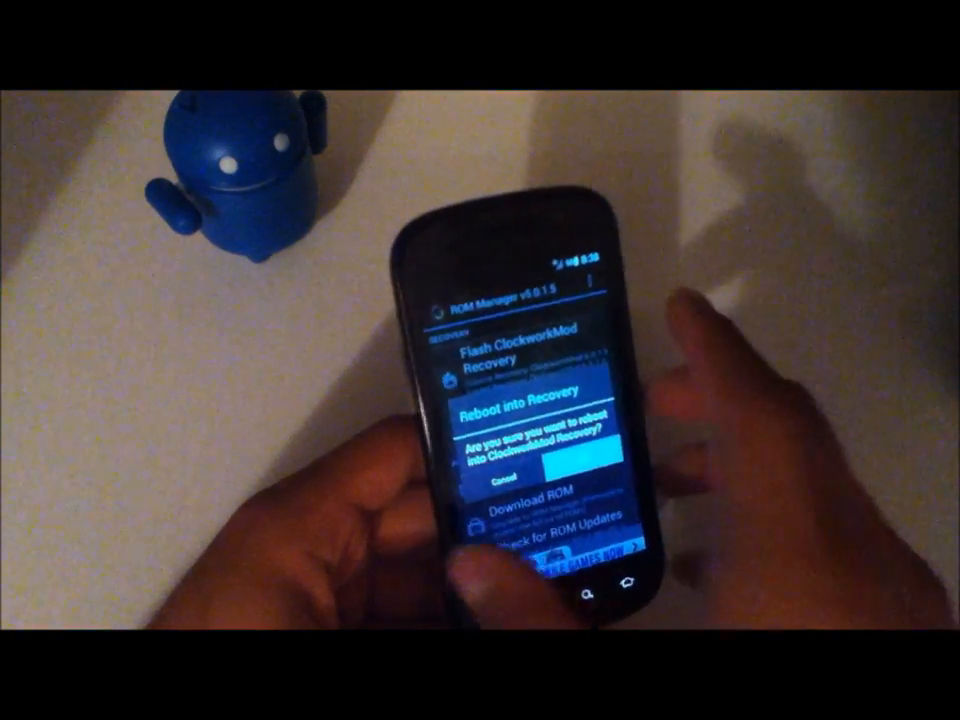